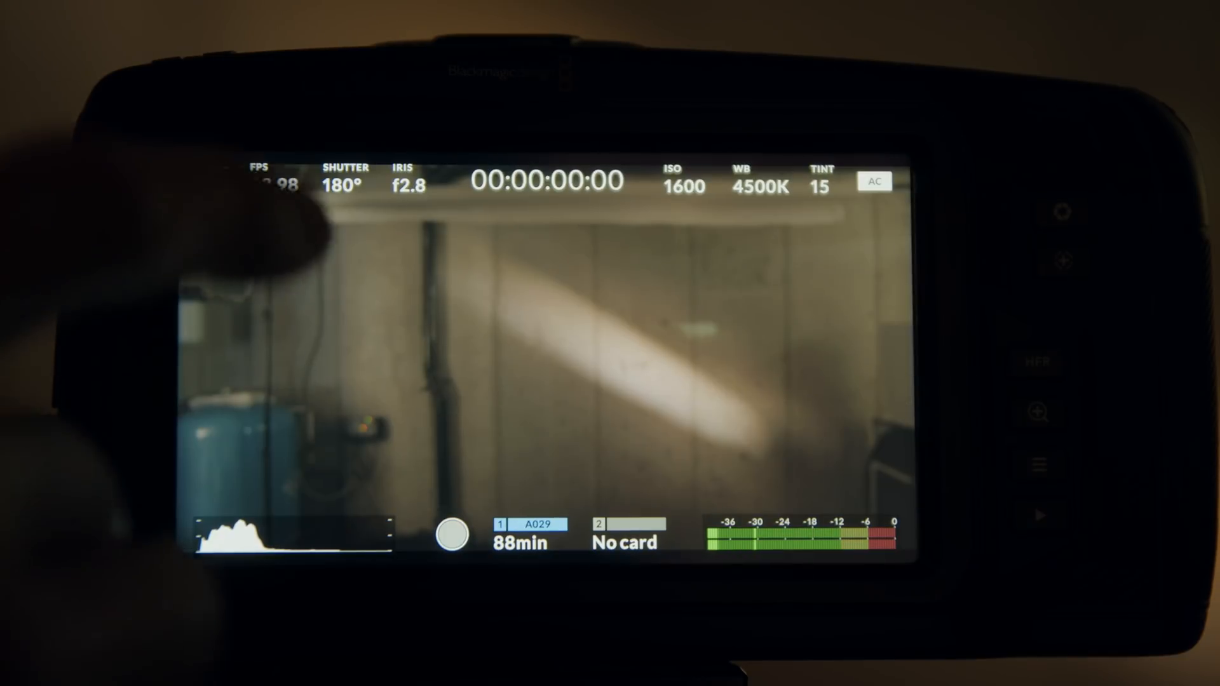
Switch the camera to 50 fps and start recording to card A029.
{"action": "left_click", "coordinate": [274, 180]}
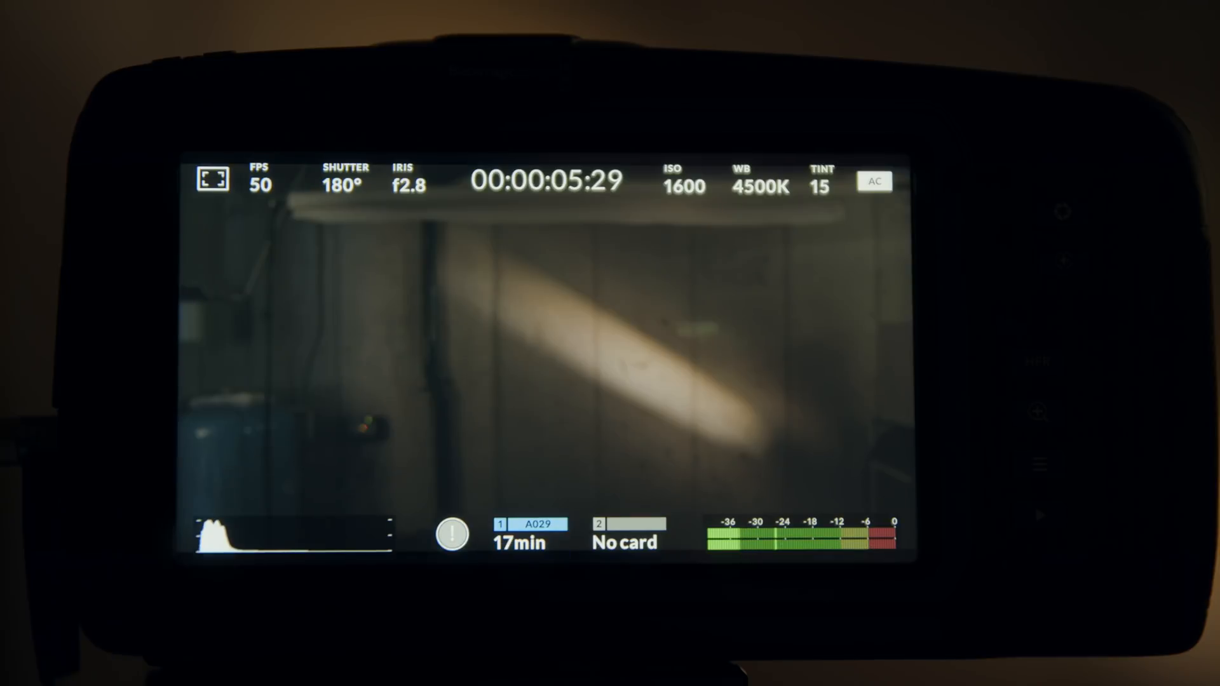
{"action": "left_click", "coordinate": [451, 534]}
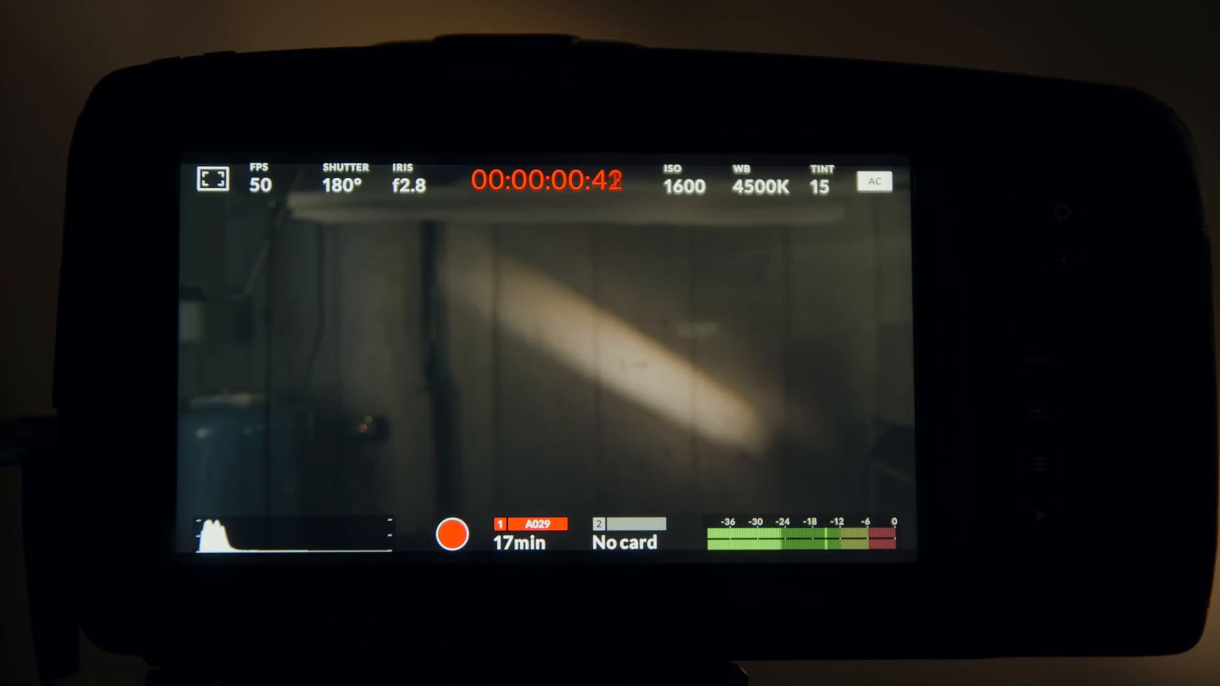